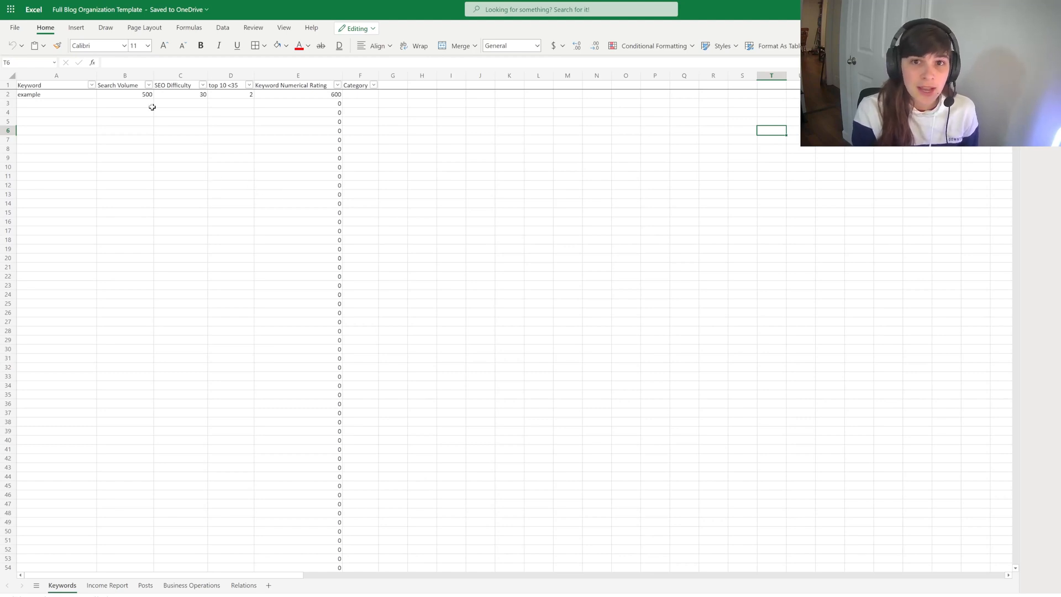
{"action": "mouse_move", "coordinate": [54, 124]}
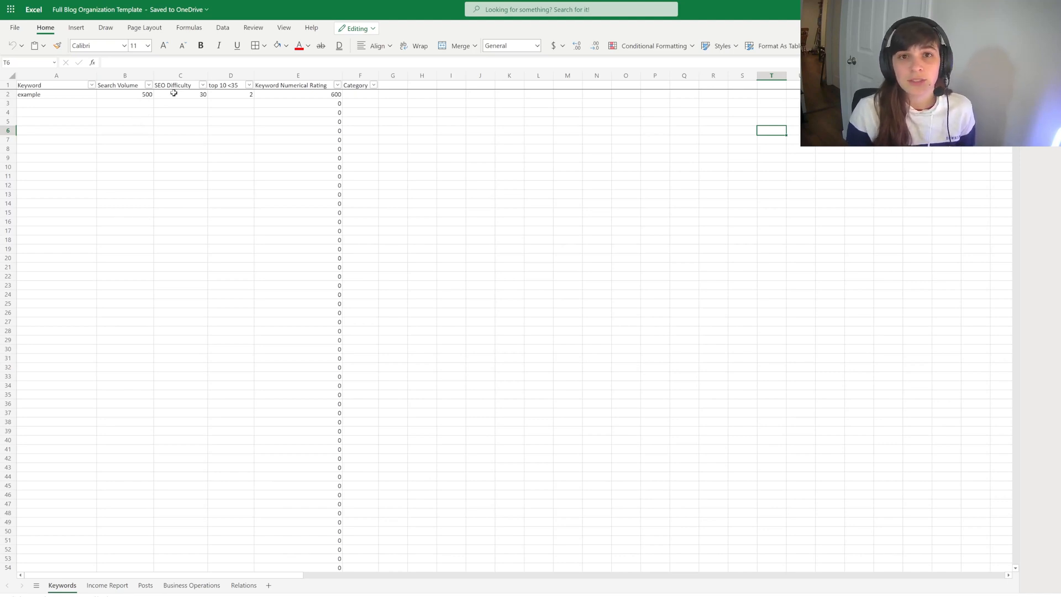
{"action": "mouse_move", "coordinate": [237, 112]}
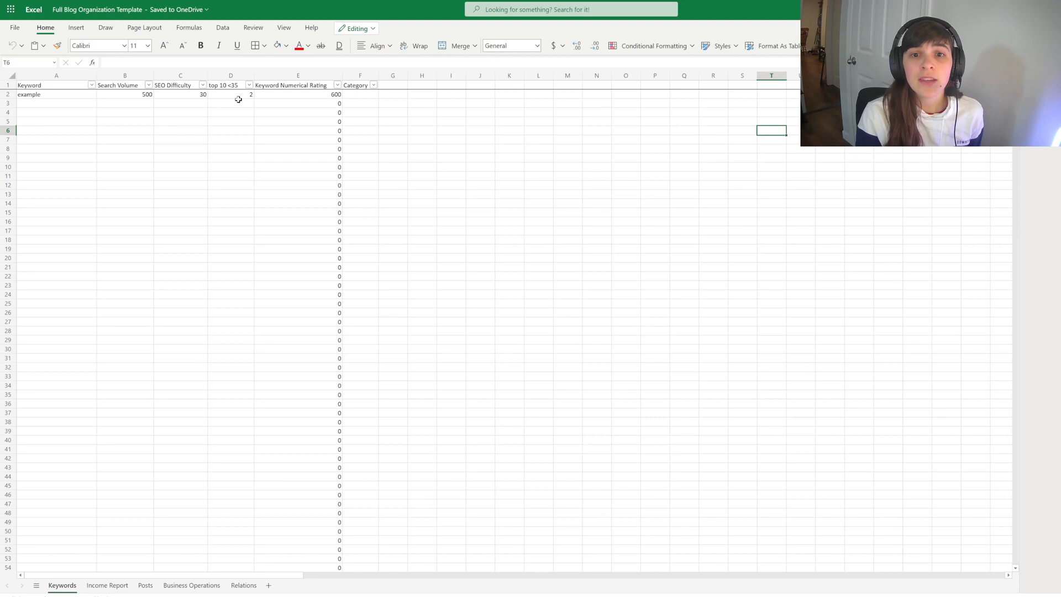
Inspect the example's keyword rating formula, then view the Income Report's Feb-22 net income formula.
{"action": "left_click", "coordinate": [298, 94]}
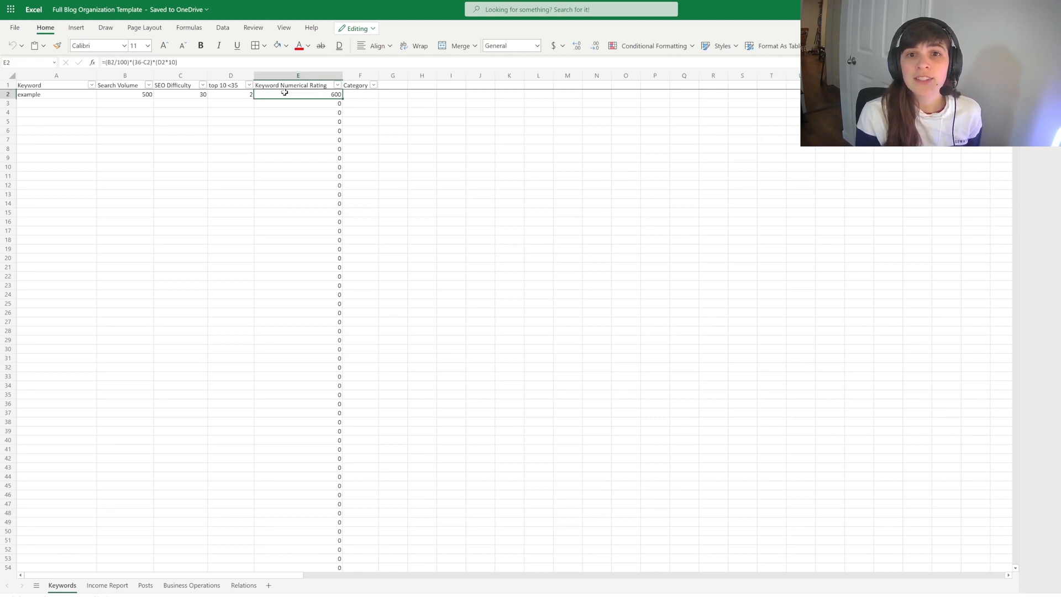
{"action": "double_click", "coordinate": [298, 94]}
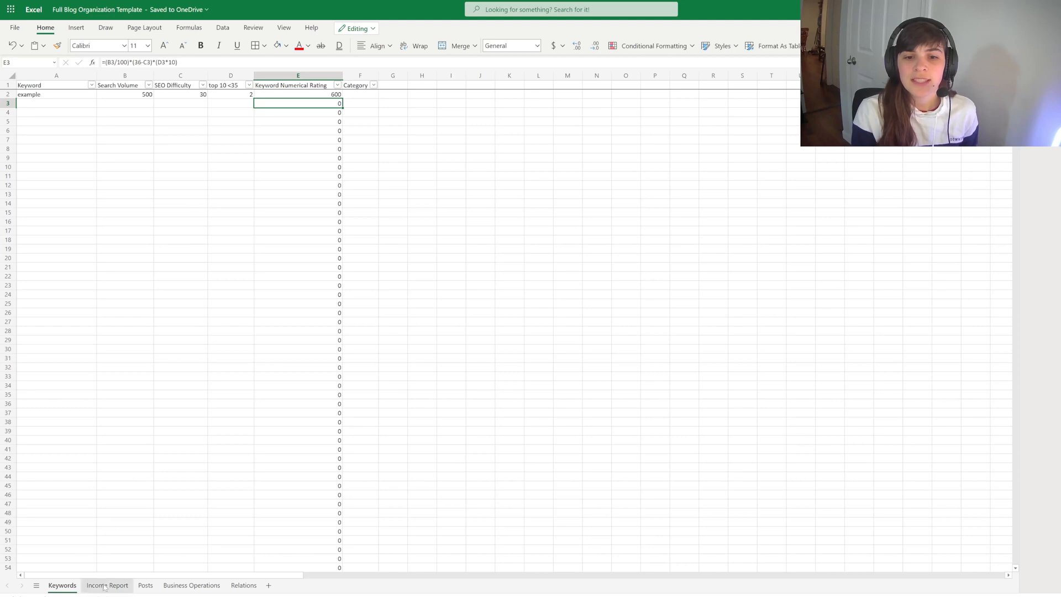
{"action": "left_click", "coordinate": [107, 585]}
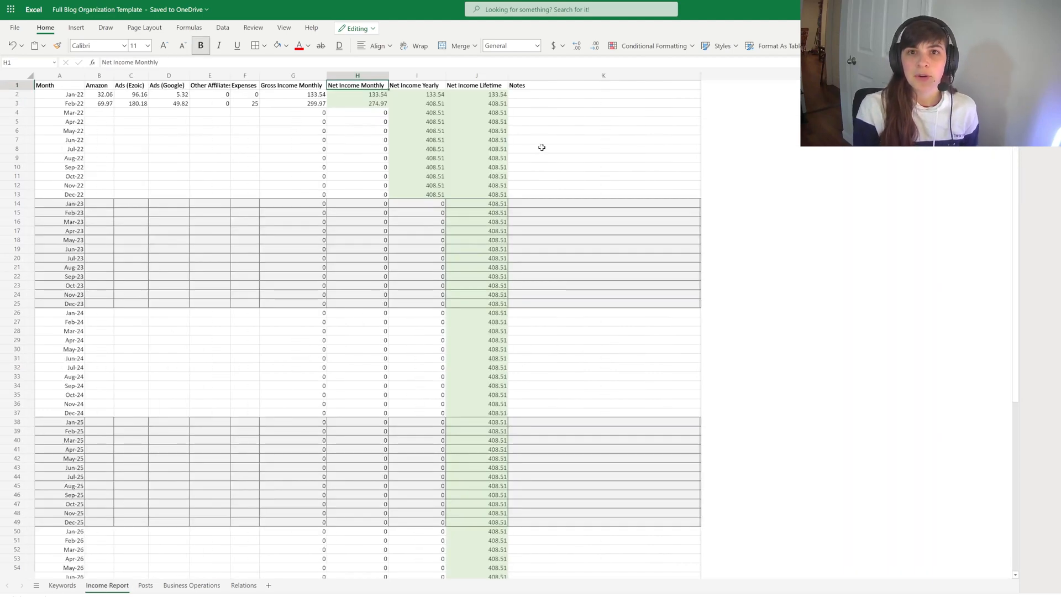
{"action": "mouse_move", "coordinate": [124, 102]}
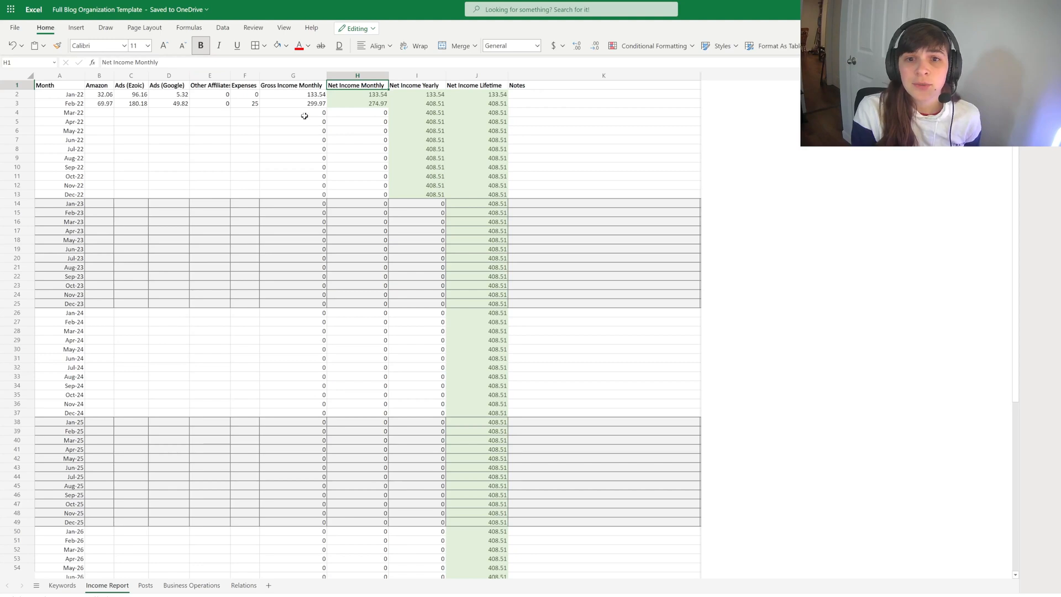
{"action": "left_click", "coordinate": [293, 102]}
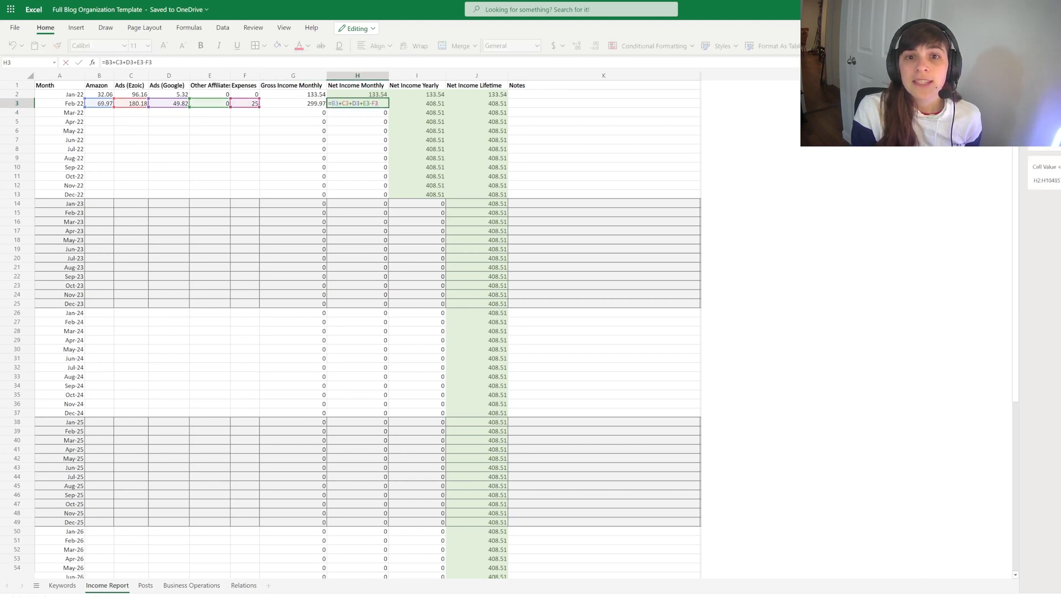
{"action": "key", "text": "enter"}
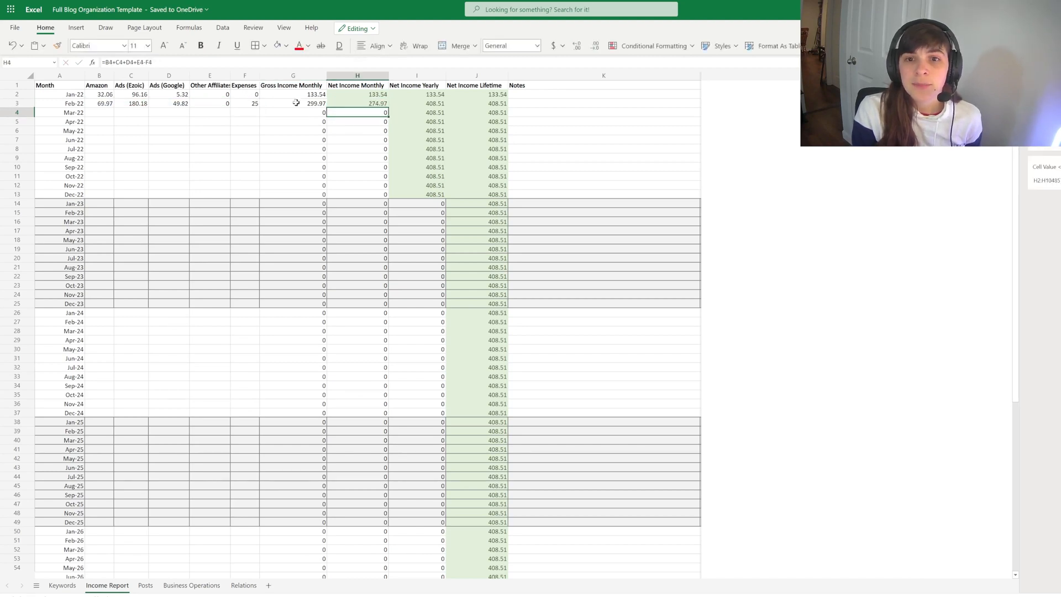
{"action": "left_click", "coordinate": [416, 102]}
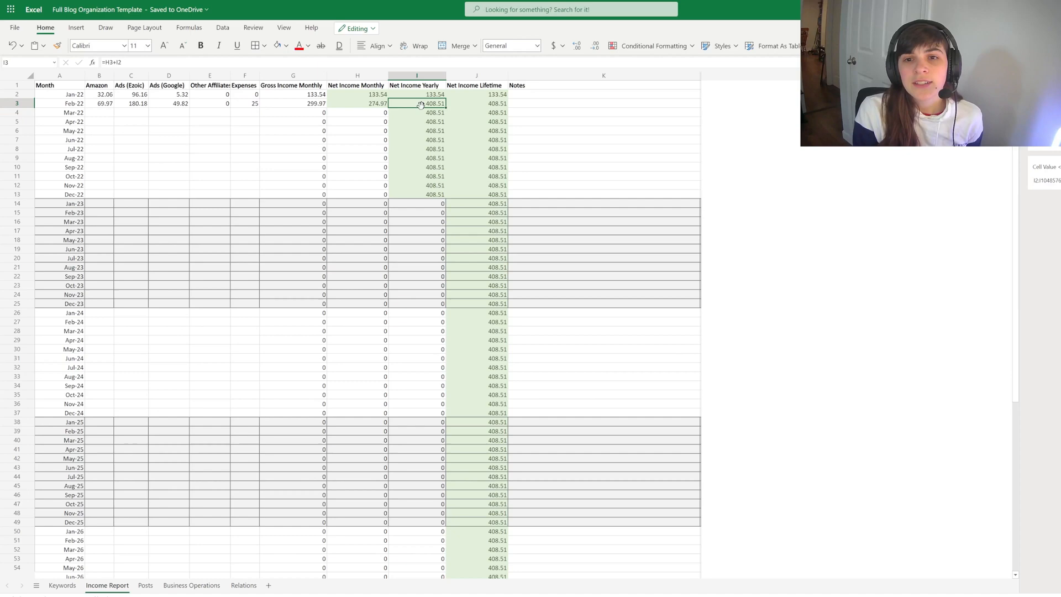
{"action": "scroll", "scroll_direction": "down", "scroll_amount": 3}
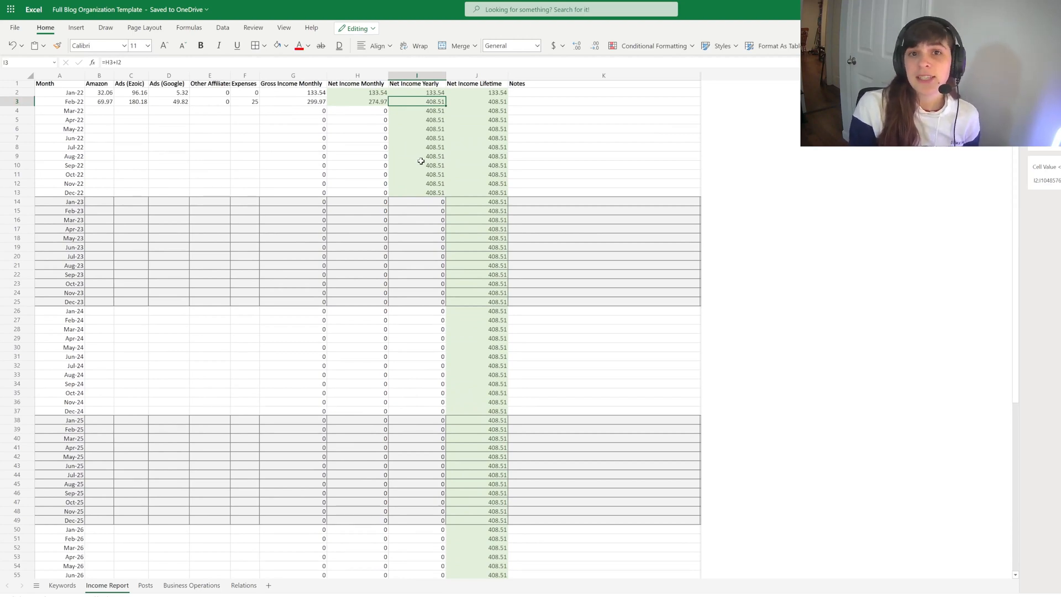
{"action": "left_click", "coordinate": [433, 192]}
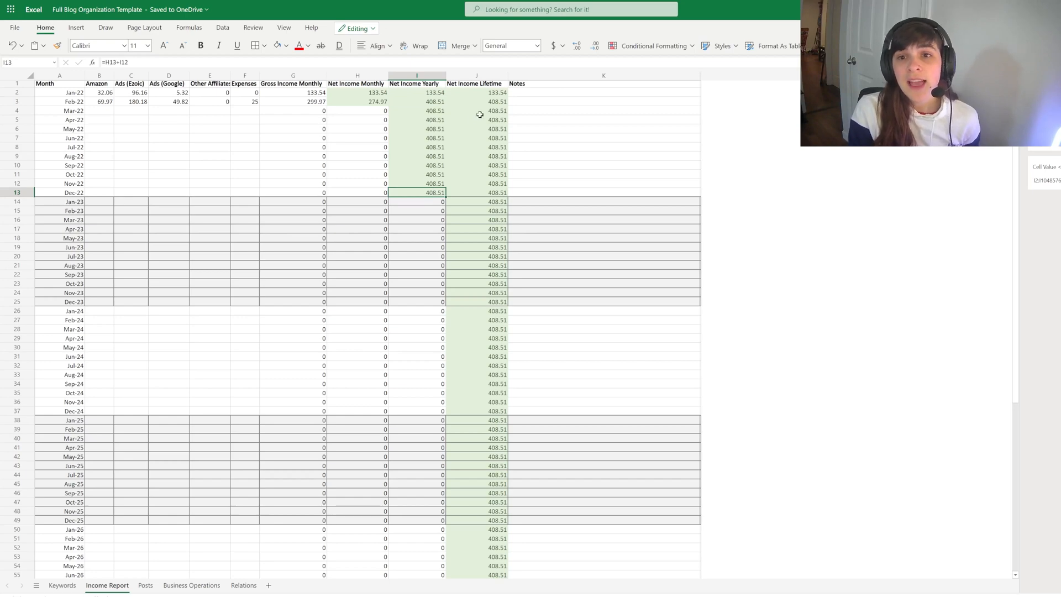
{"action": "scroll", "scroll_direction": "down", "scroll_amount": 3}
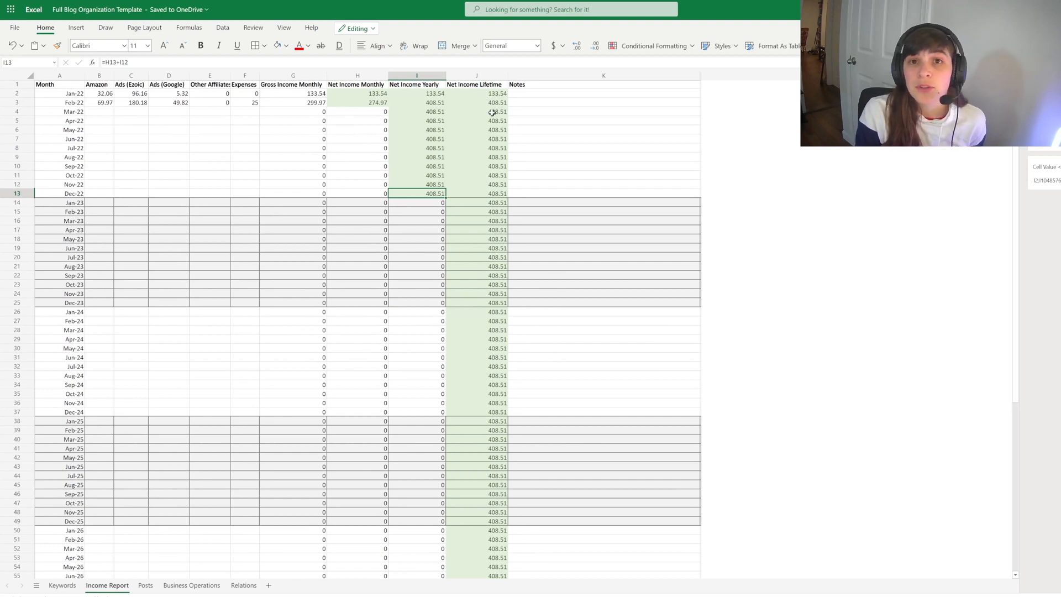
{"action": "left_click", "coordinate": [602, 93]}
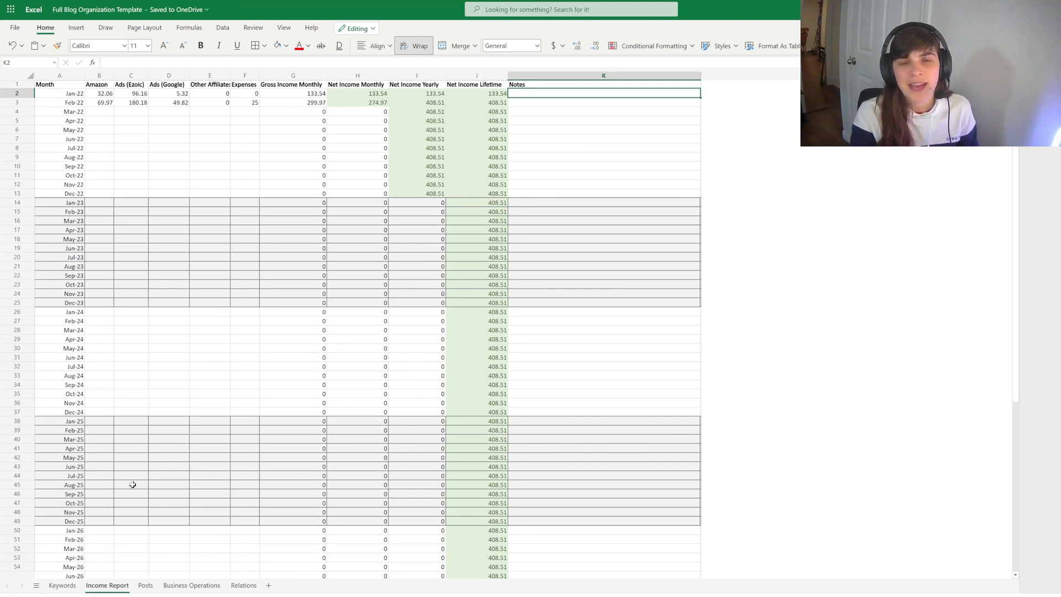
Switch to the empty Posts tracker with Link, Target Keyword, Title and Hub columns.
{"action": "left_click", "coordinate": [145, 584]}
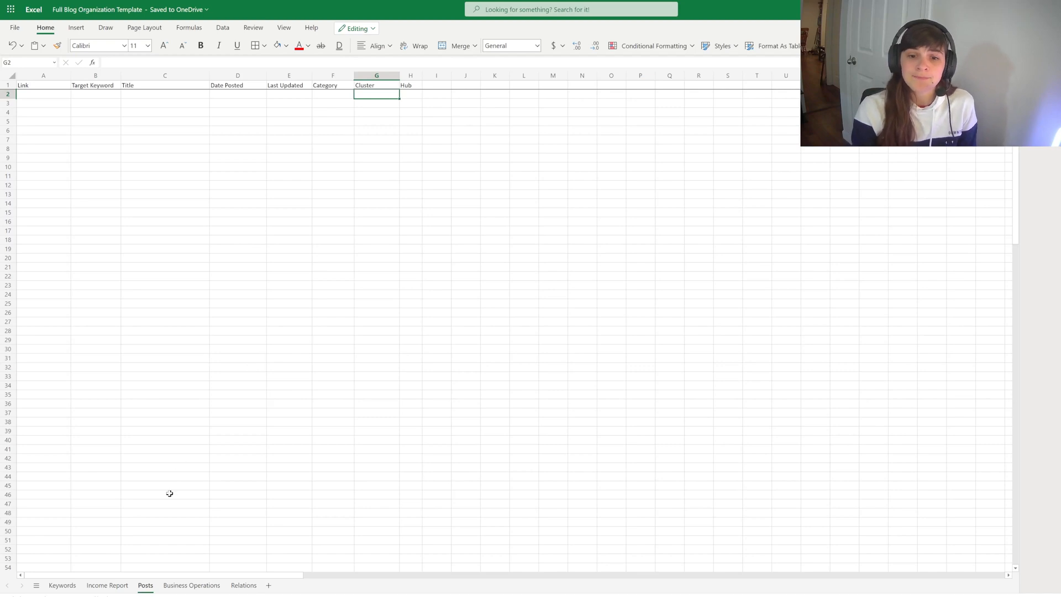
{"action": "mouse_move", "coordinate": [192, 567]}
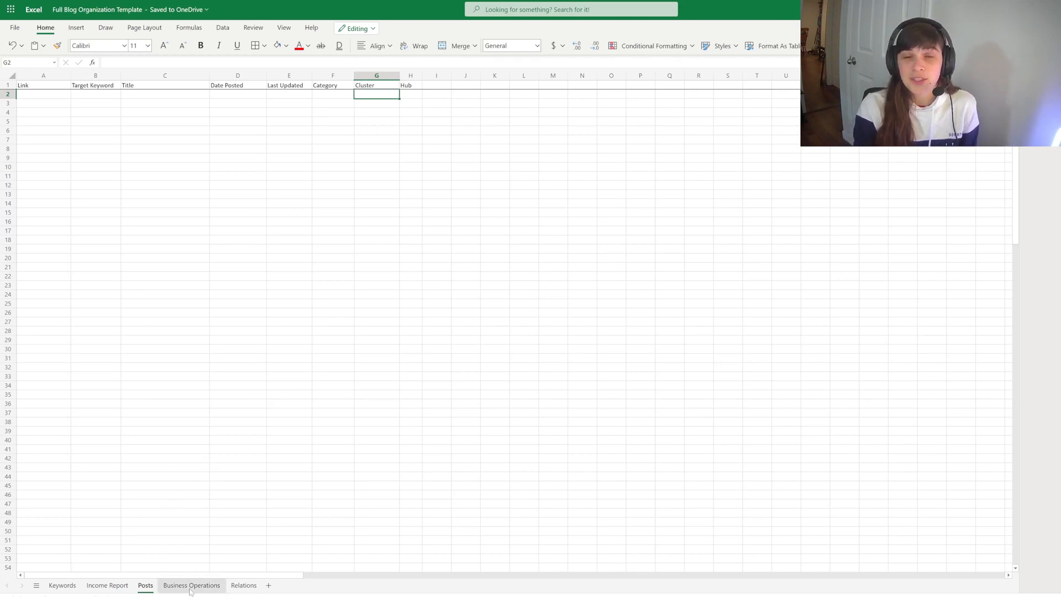
On Business Operations, point out the email entry's Description and Password cells.
{"action": "left_click", "coordinate": [192, 584]}
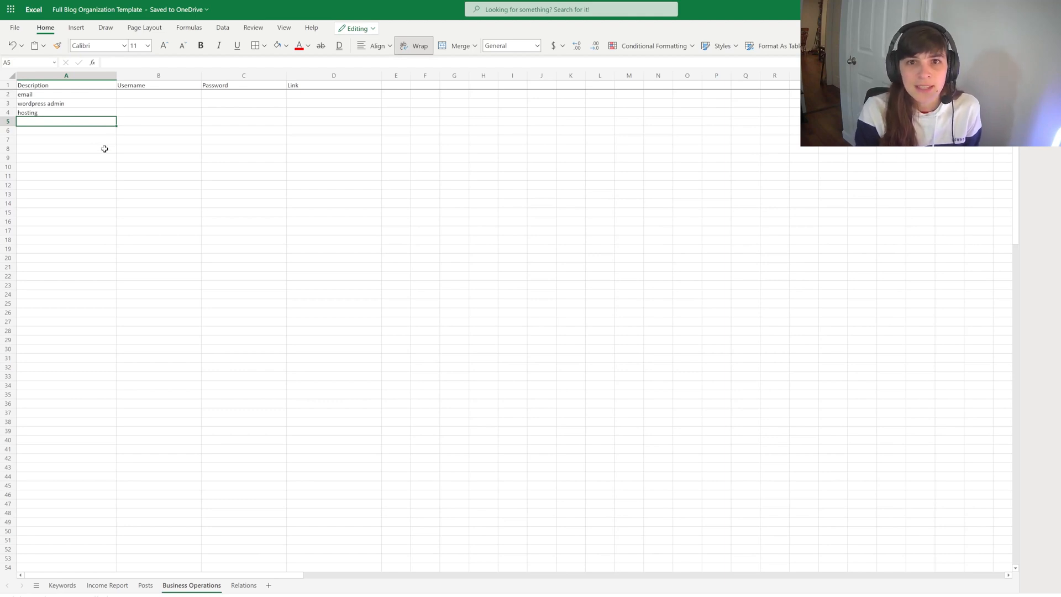
{"action": "mouse_move", "coordinate": [252, 168]}
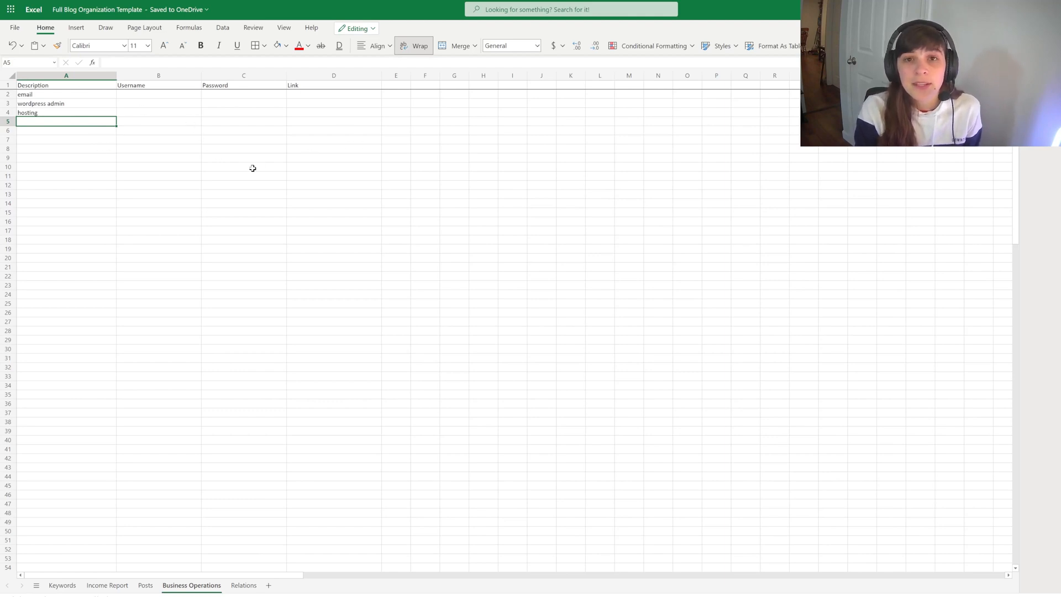
{"action": "left_click", "coordinate": [65, 94]}
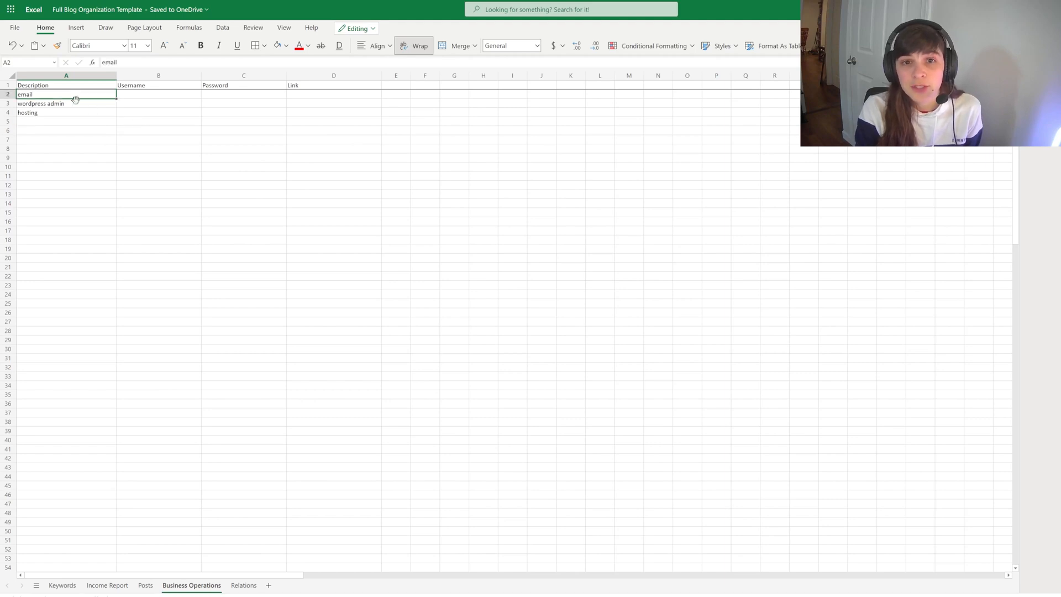
{"action": "left_click", "coordinate": [243, 94]}
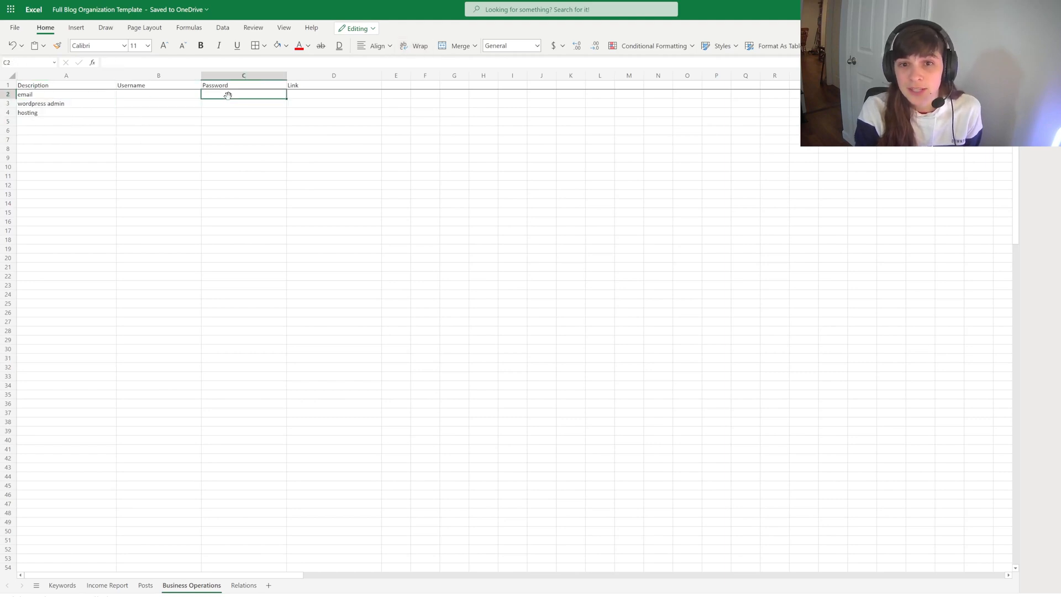
{"action": "left_click", "coordinate": [332, 94]}
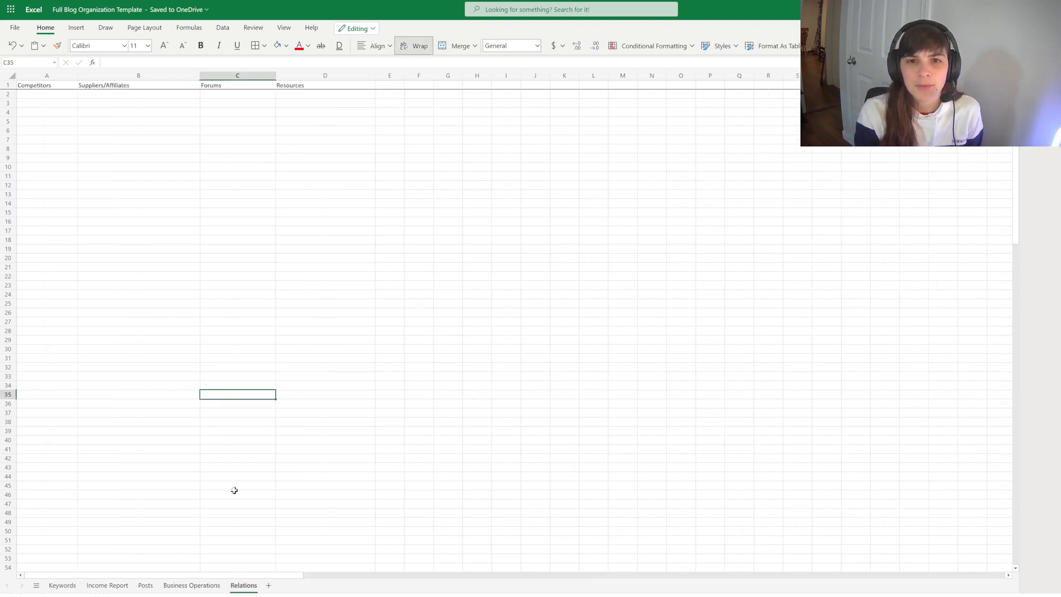
{"action": "mouse_move", "coordinate": [265, 405]}
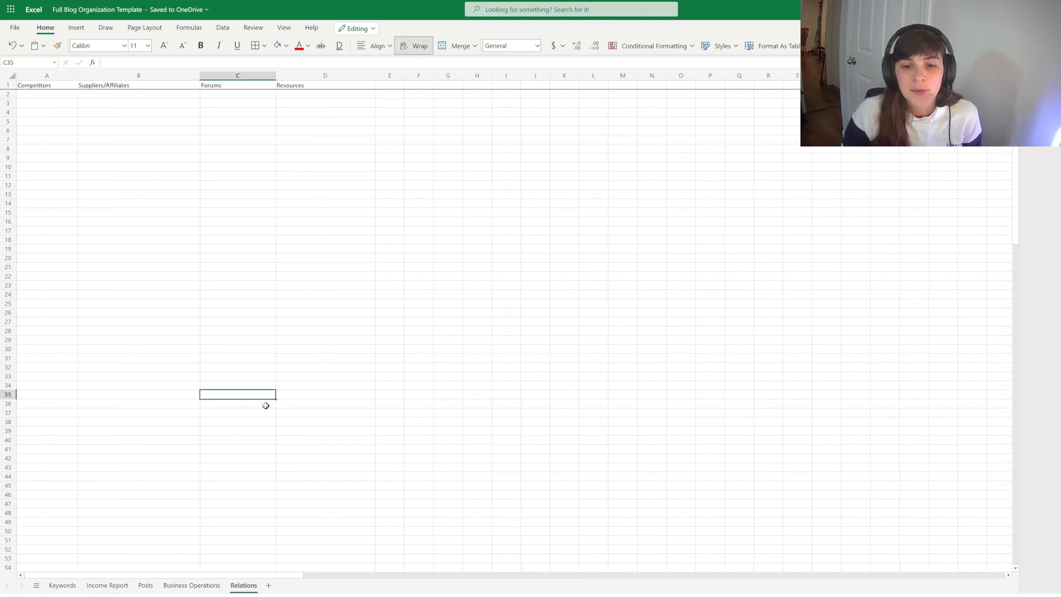